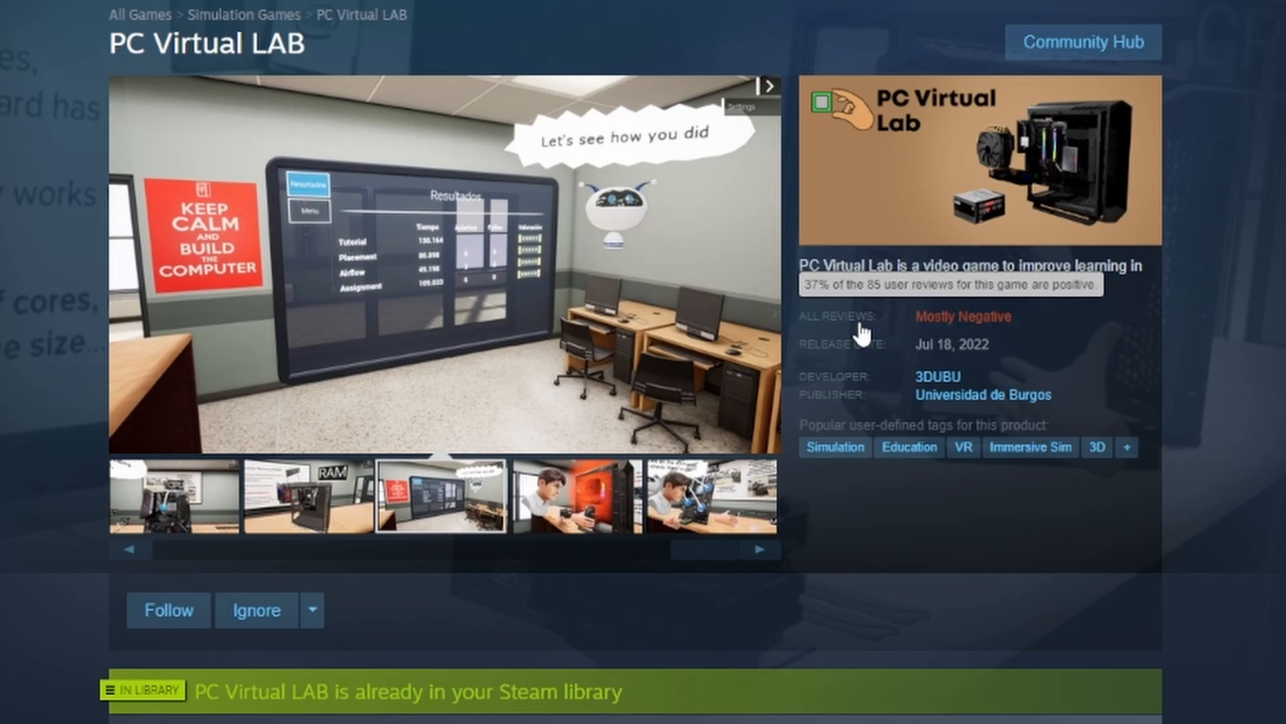
Reach the consultation booking form on the Tech Lion PCs store site.
left_click(576, 498)
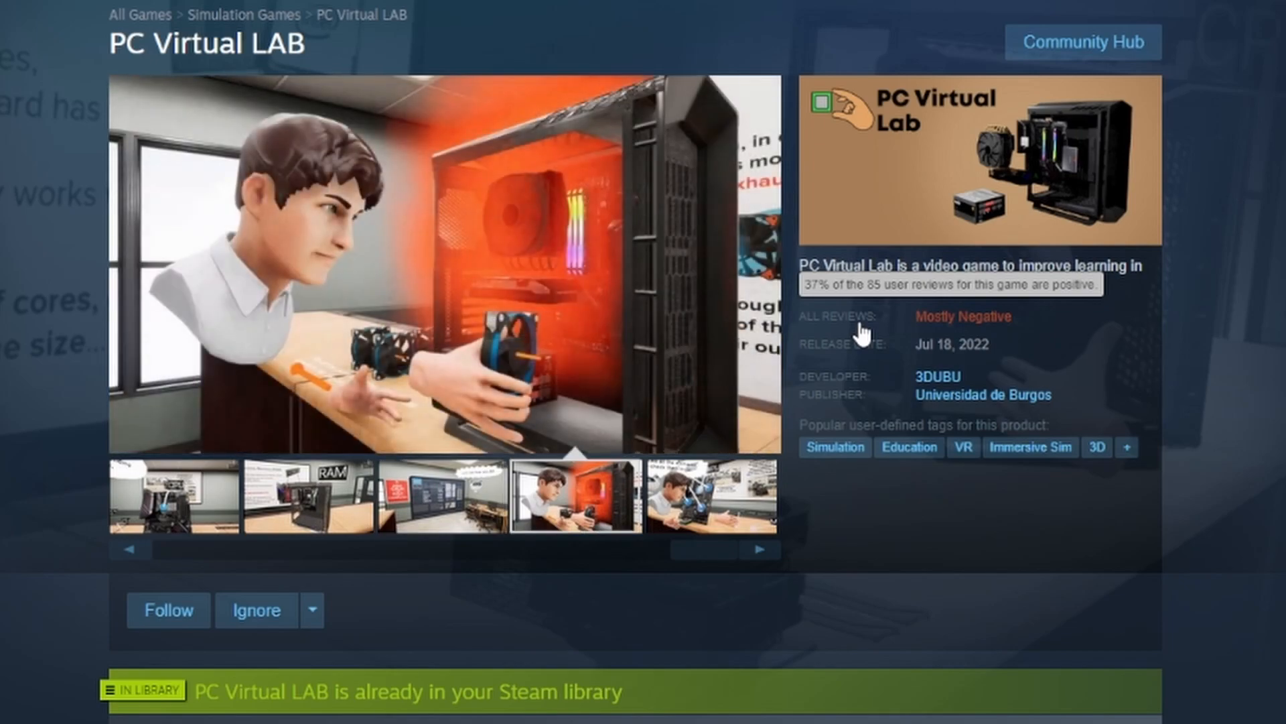
mouse_move(884, 327)
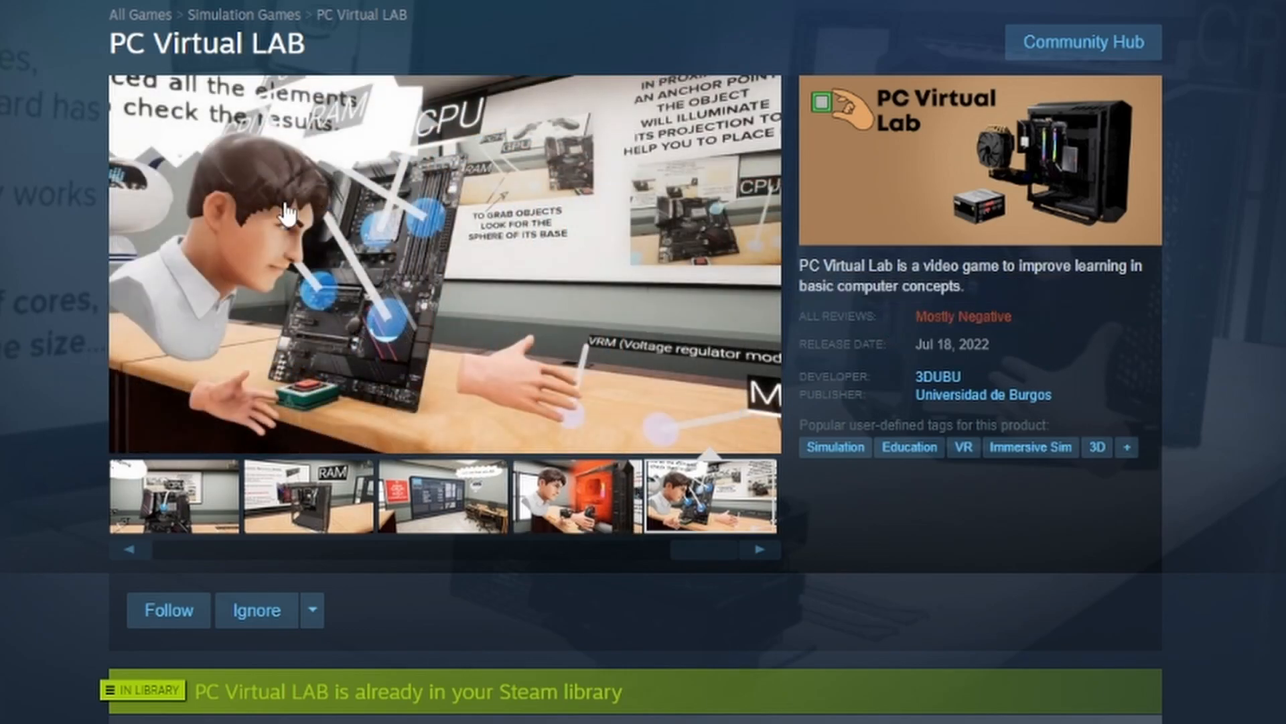
mouse_move(226, 257)
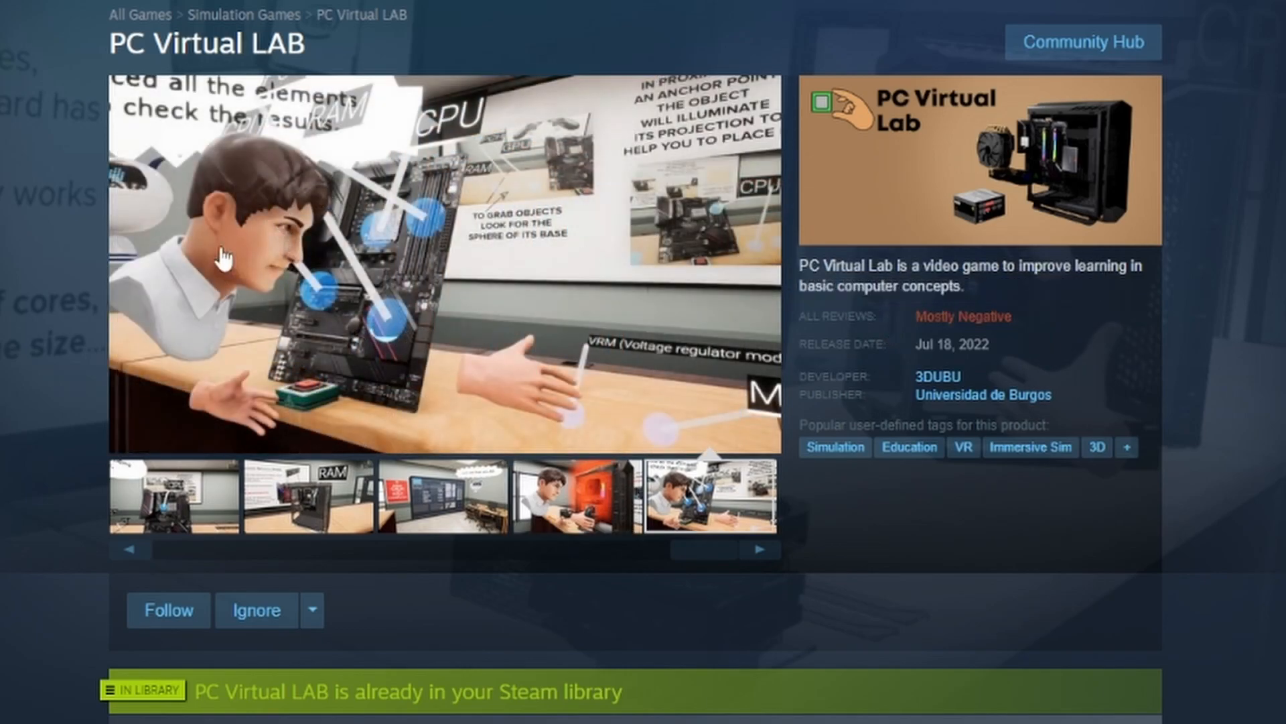
mouse_move(931, 340)
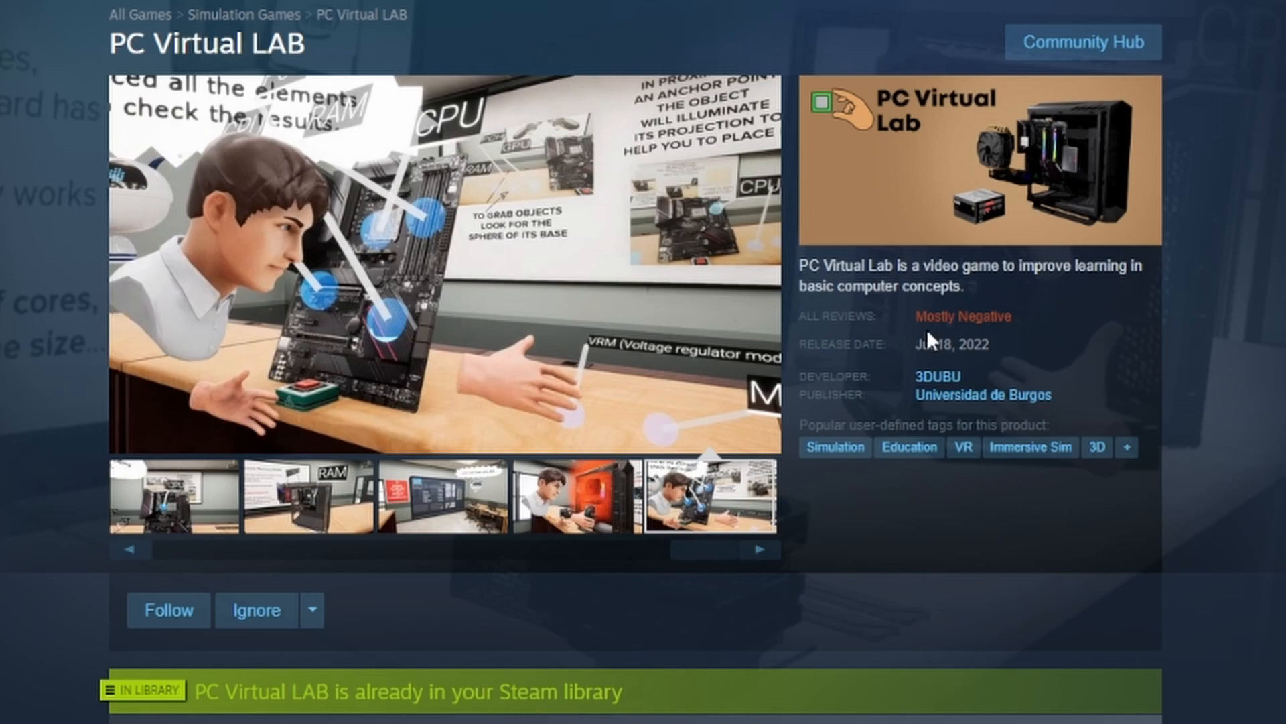
mouse_move(964, 316)
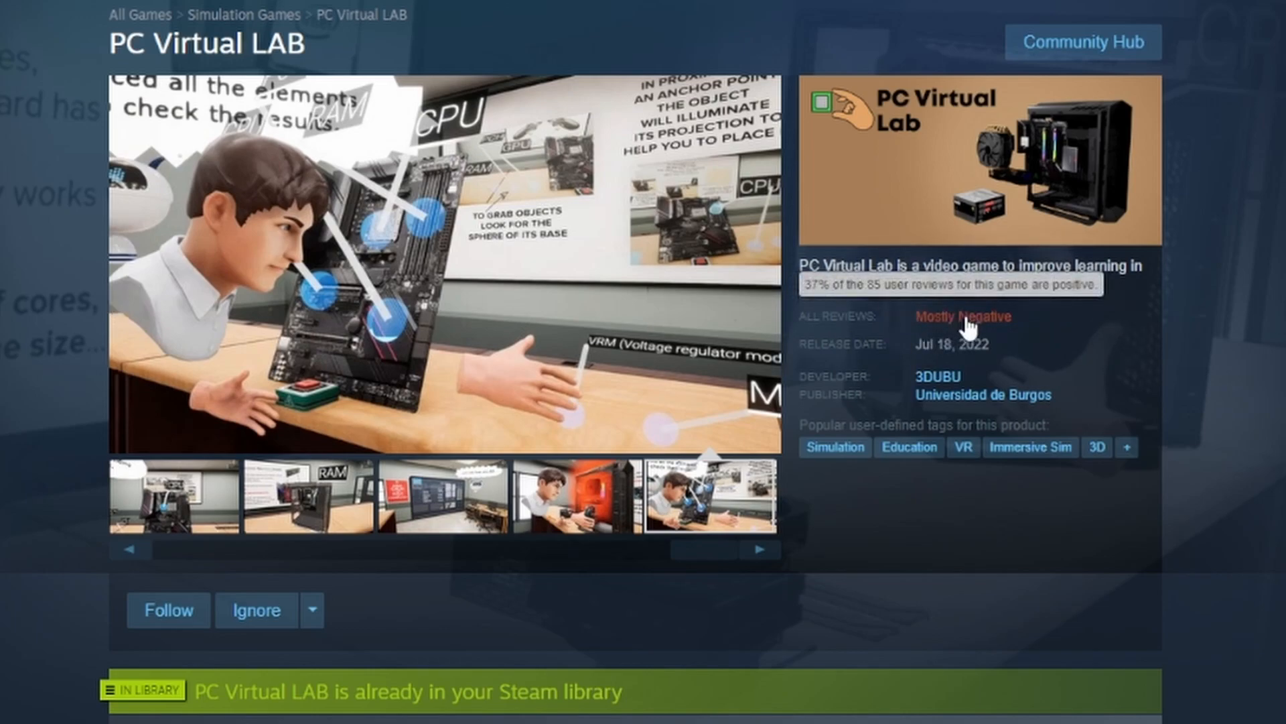
mouse_move(973, 332)
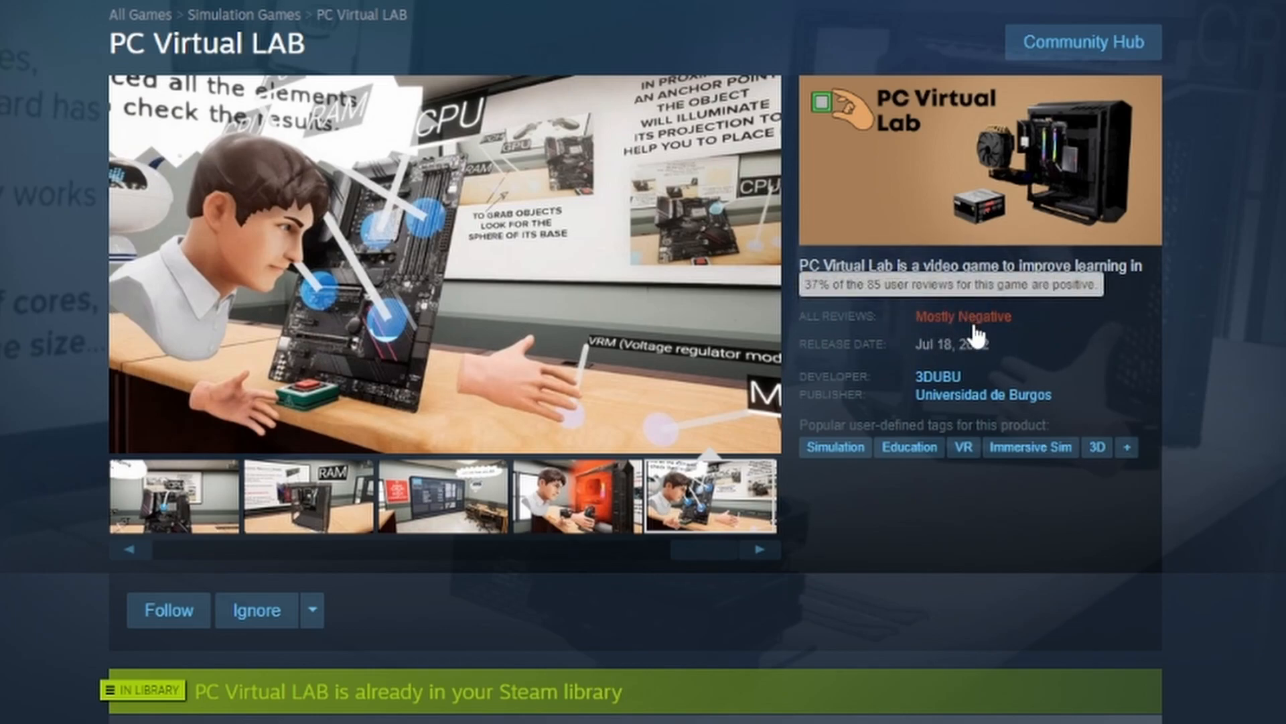
left_click(761, 550)
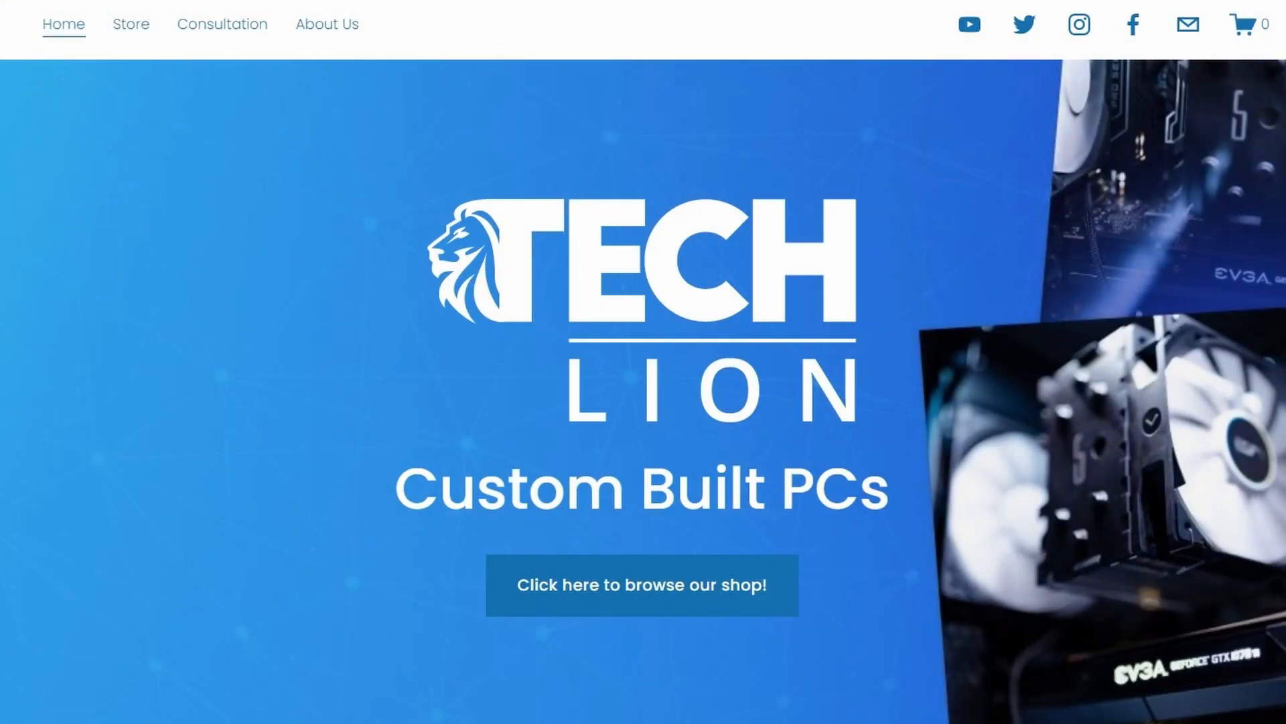
left_click(642, 584)
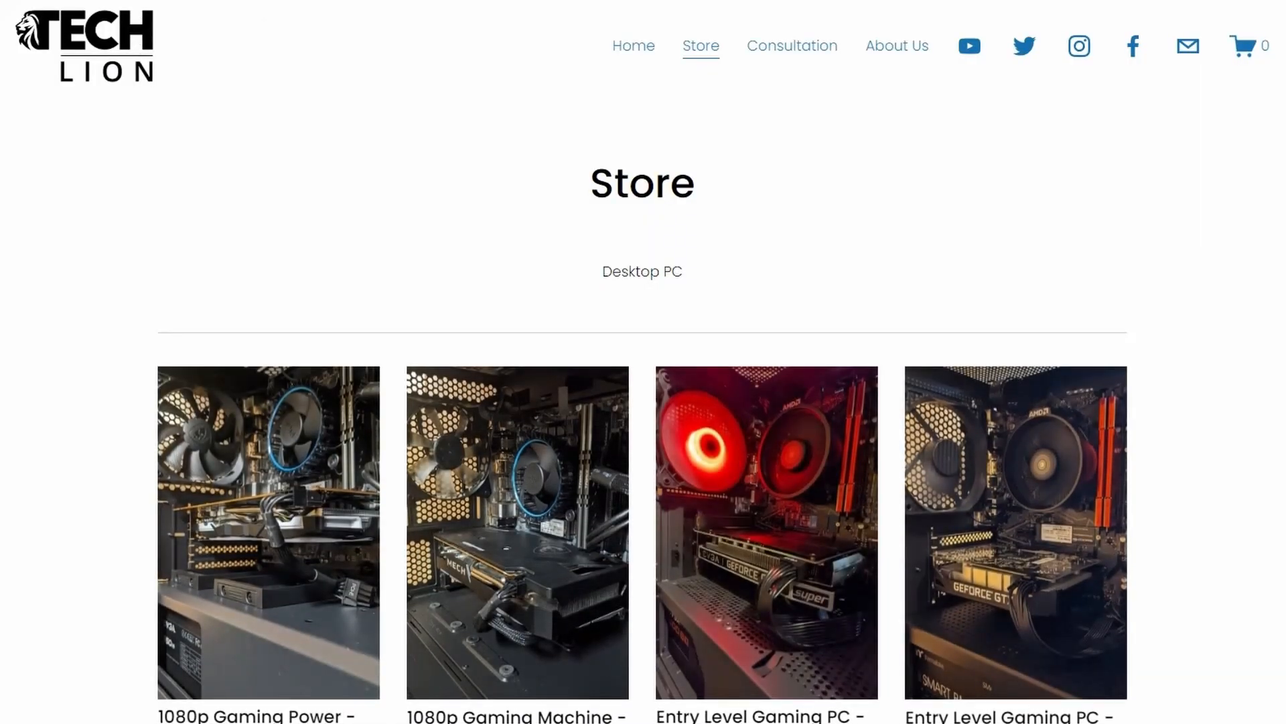
left_click(790, 45)
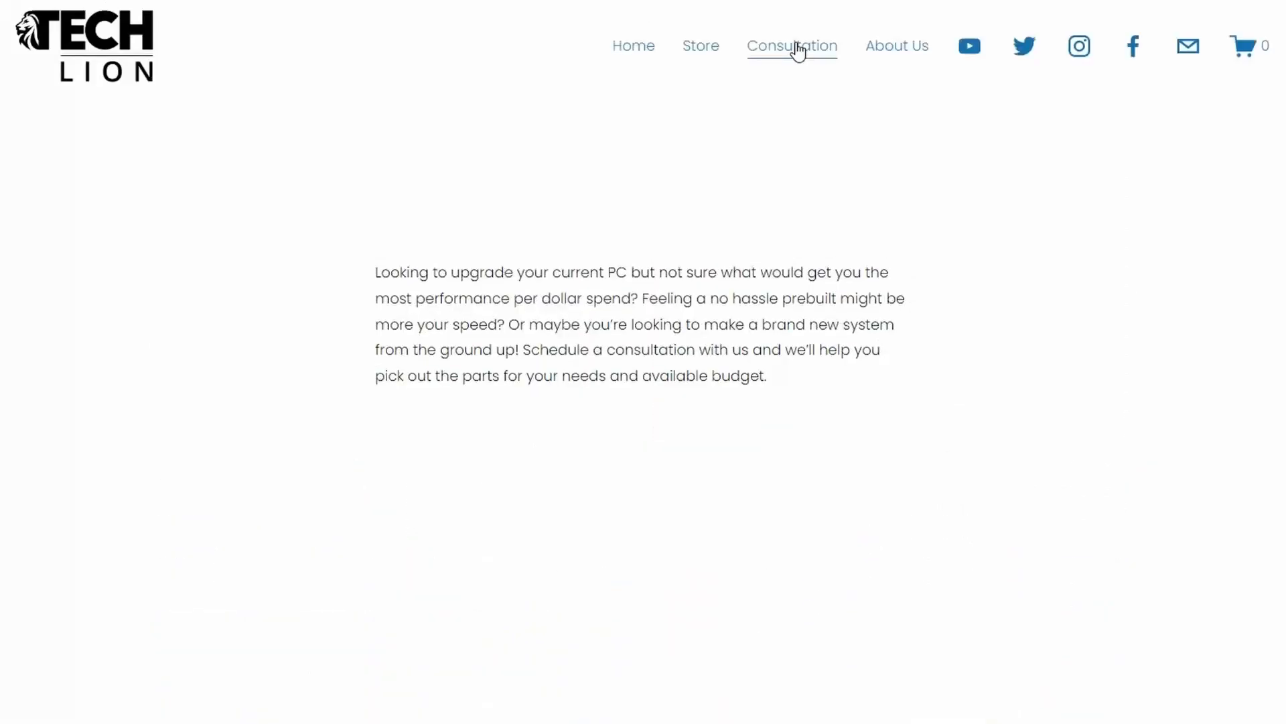
scroll("down", 3)
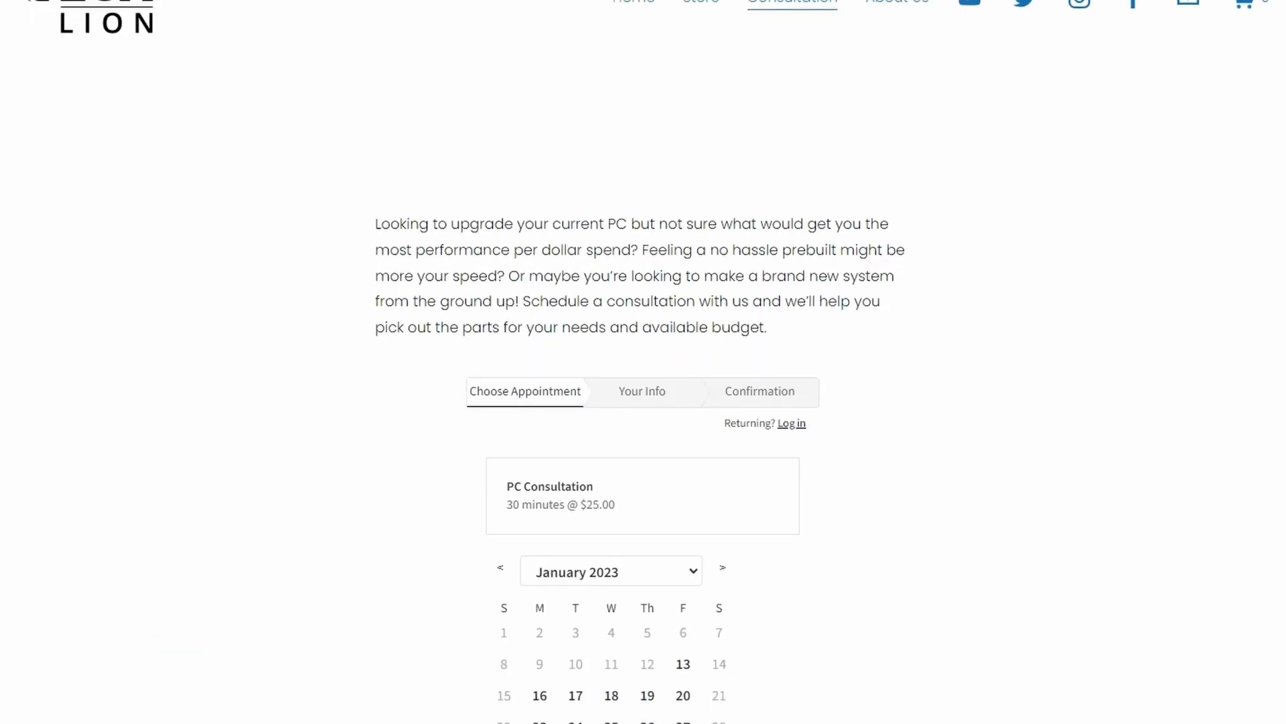
Fill the form as an Upgrade consultation for a Gaming PC with a chosen budget range.
left_click(642, 269)
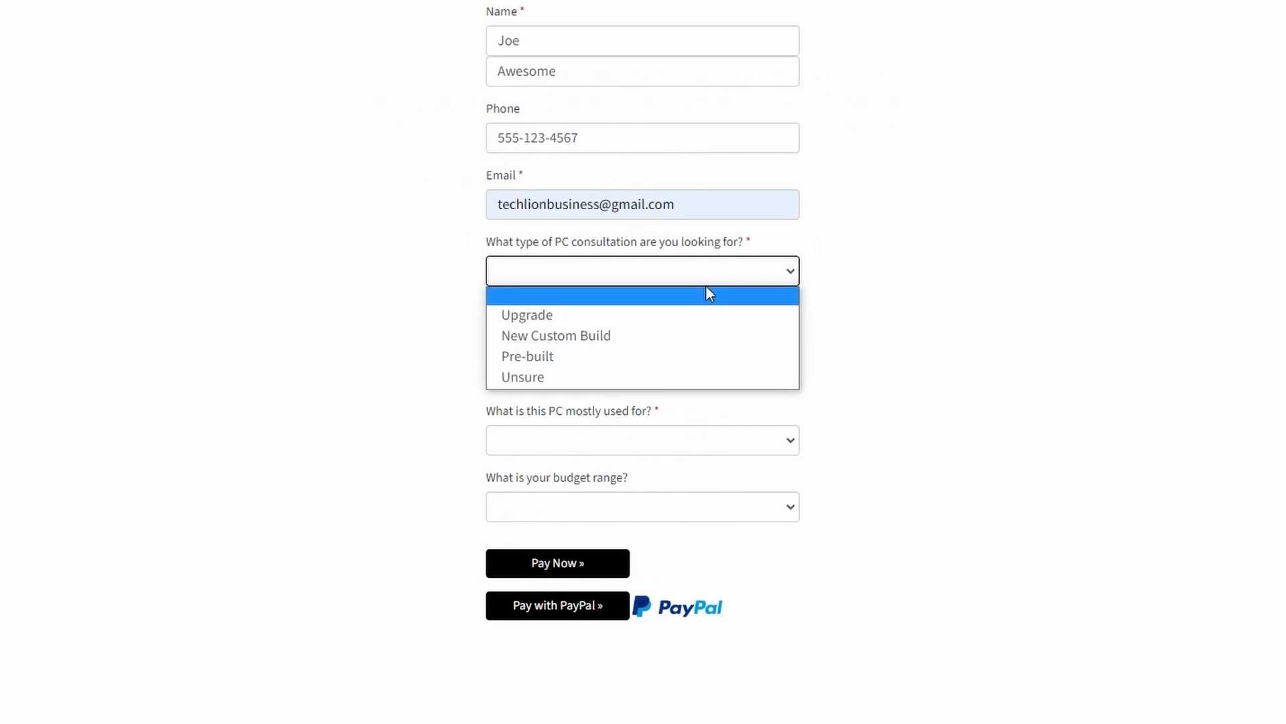
left_click(526, 313)
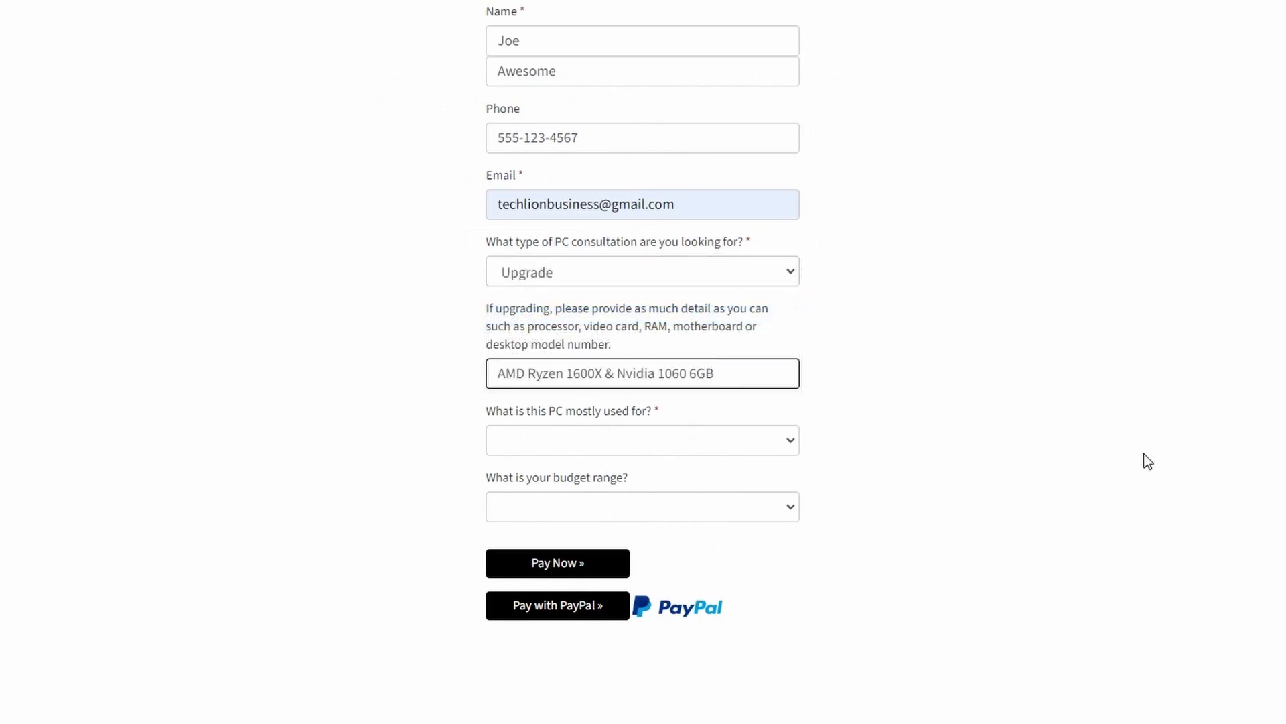
left_click(642, 507)
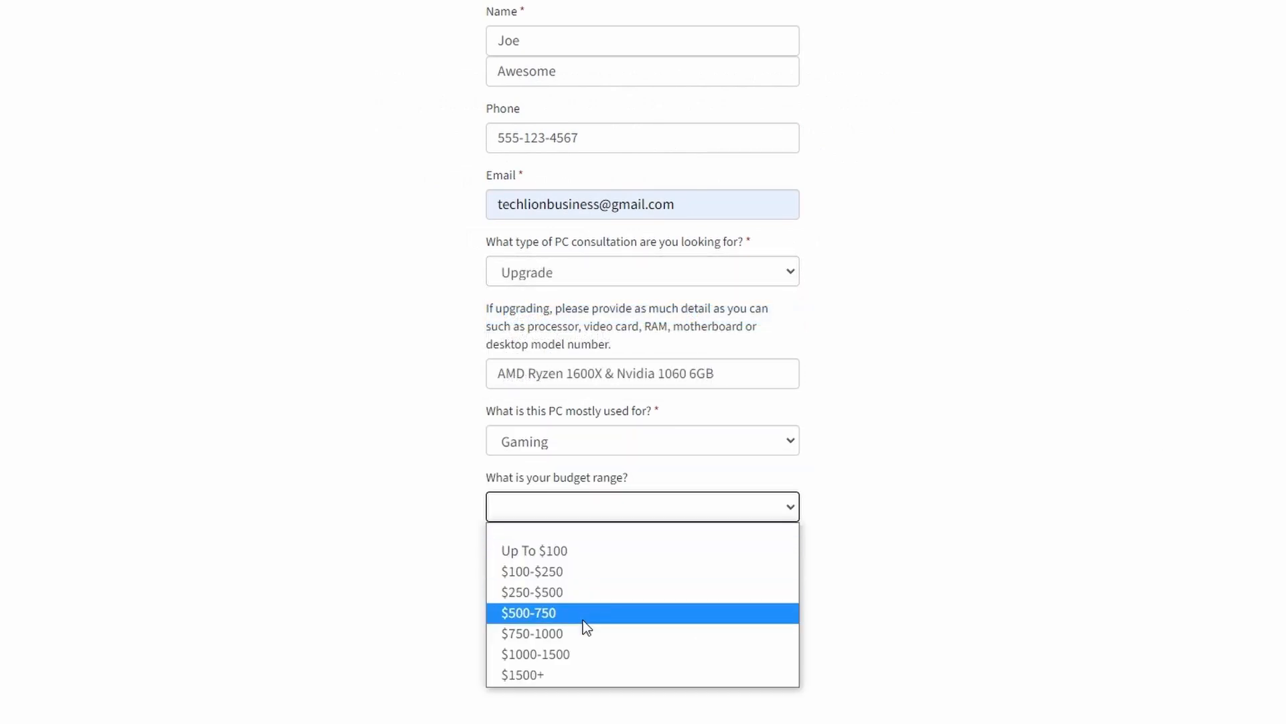
left_click(531, 633)
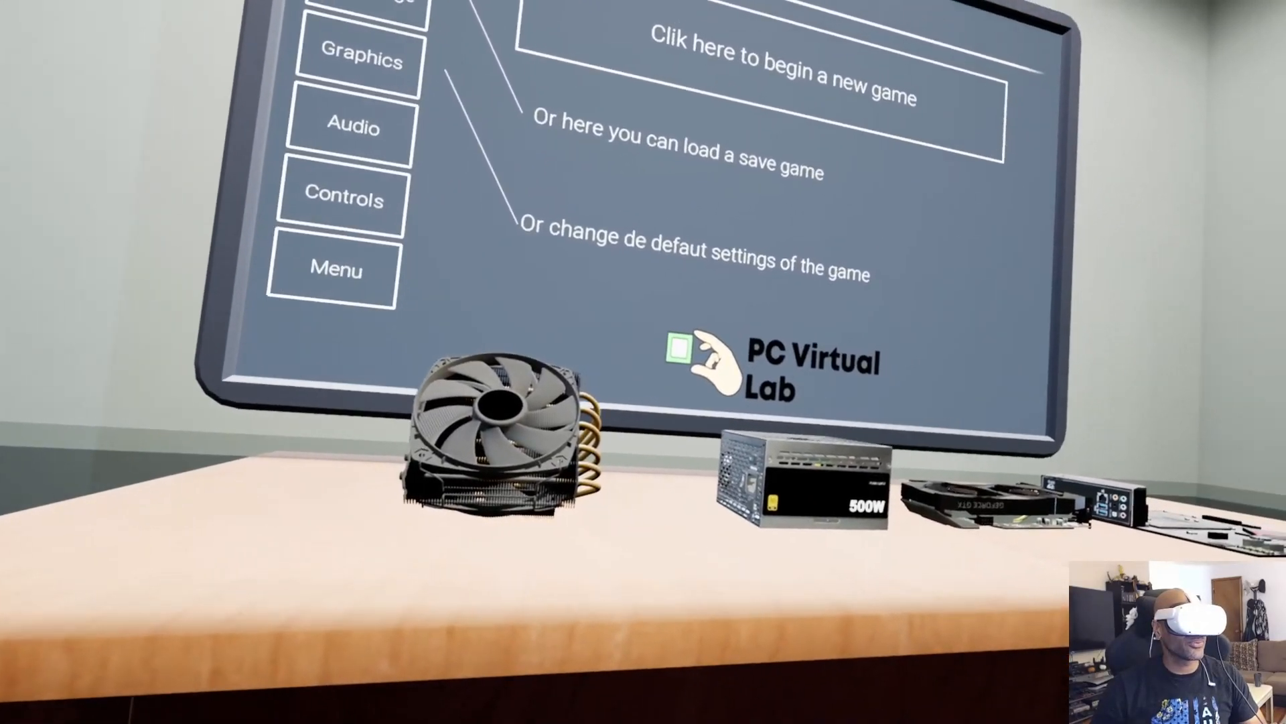
mouse_move(643, 362)
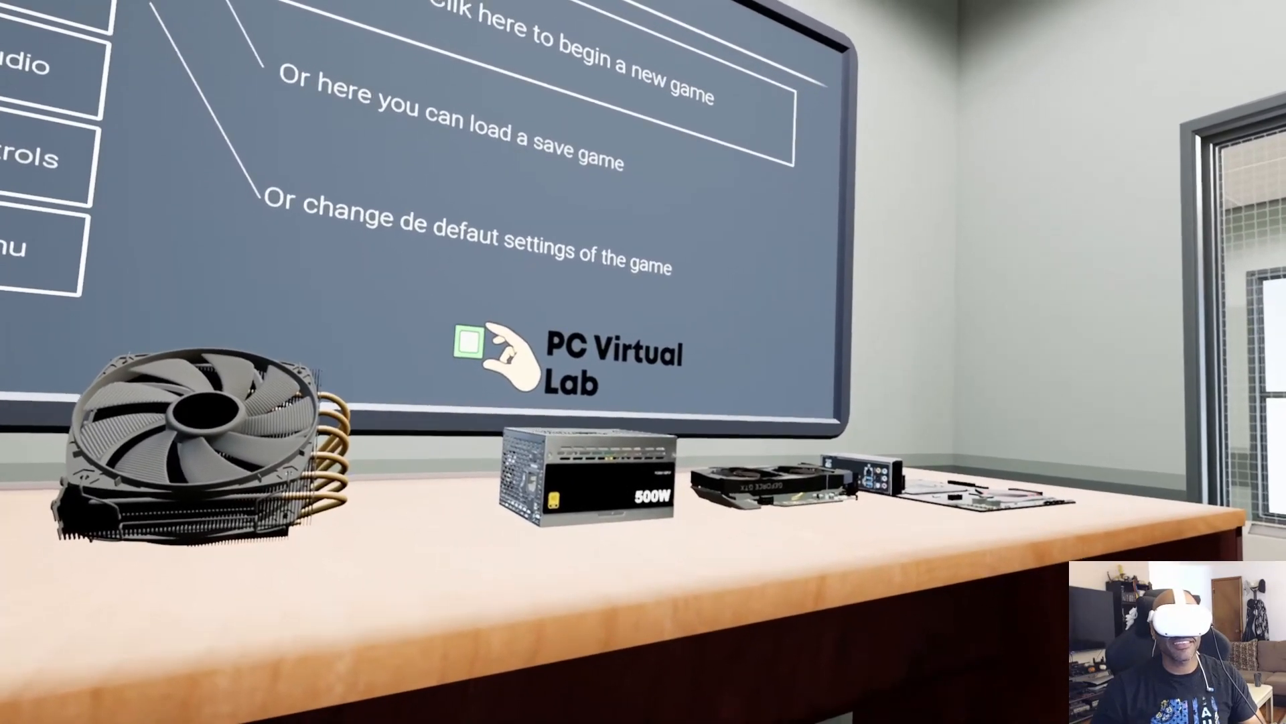
mouse_move(643, 361)
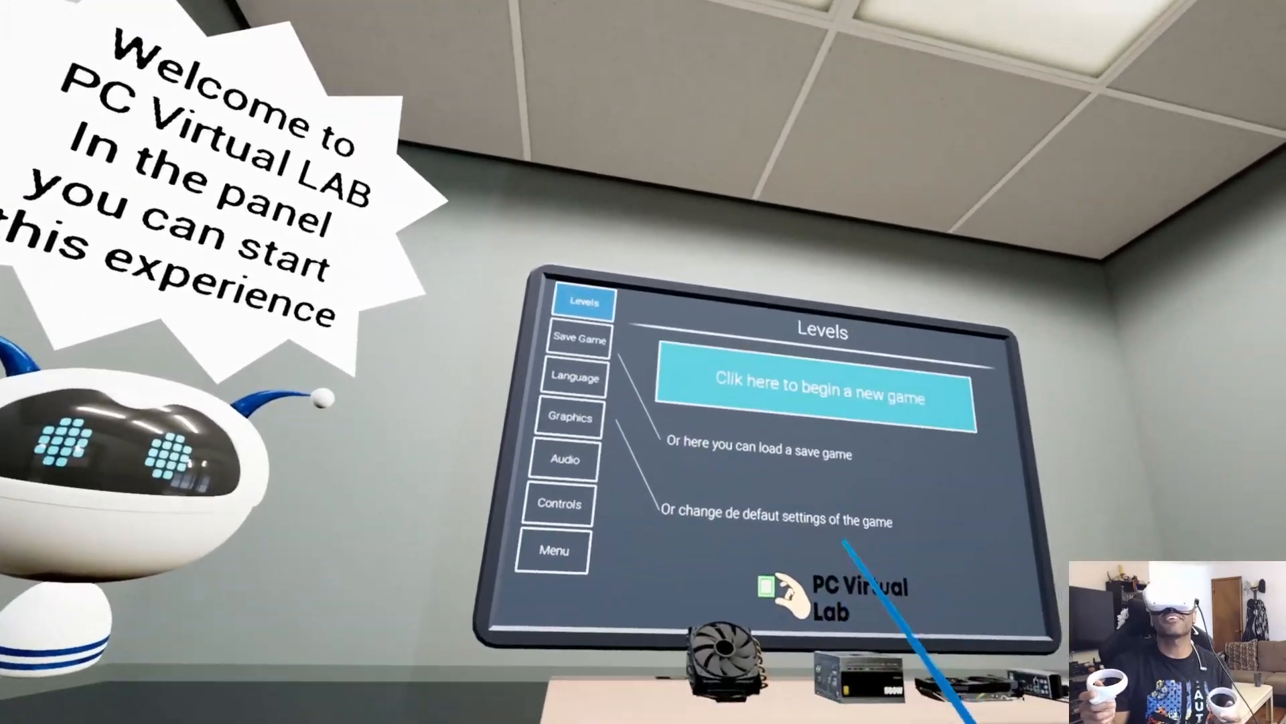
left_click(816, 386)
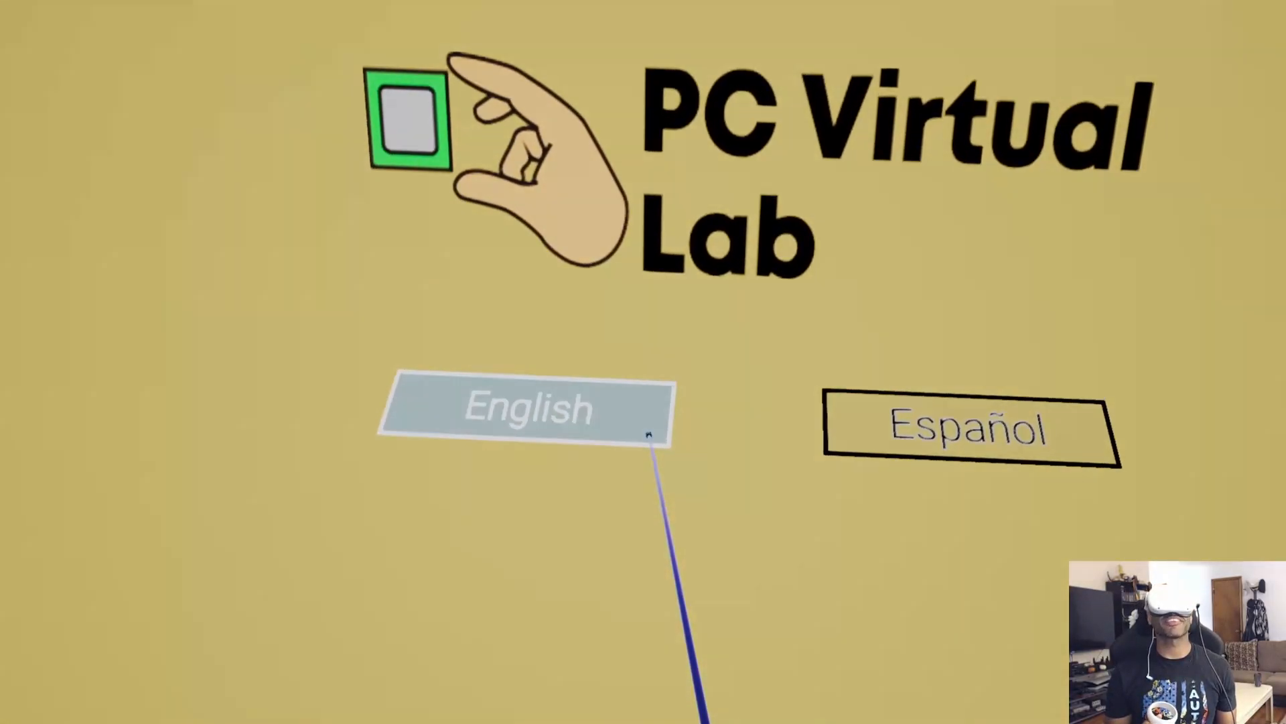
Select English as the game's language.
left_click(525, 407)
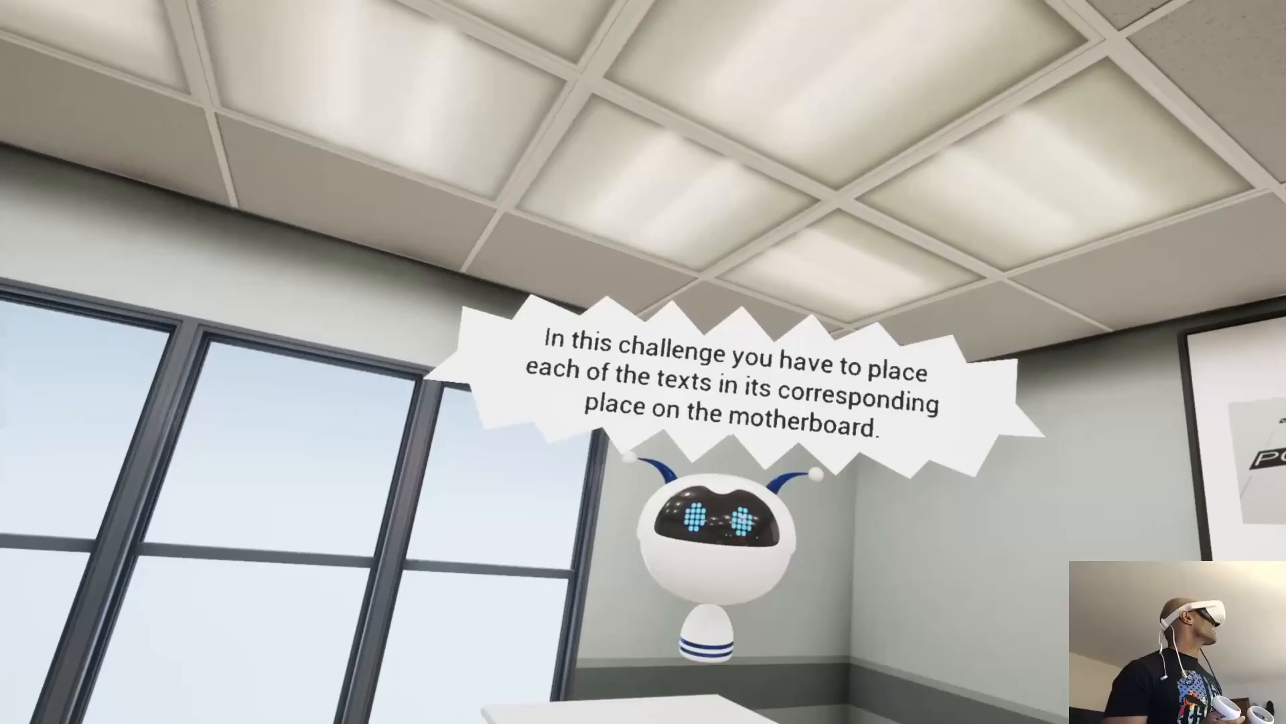
mouse_move(643, 362)
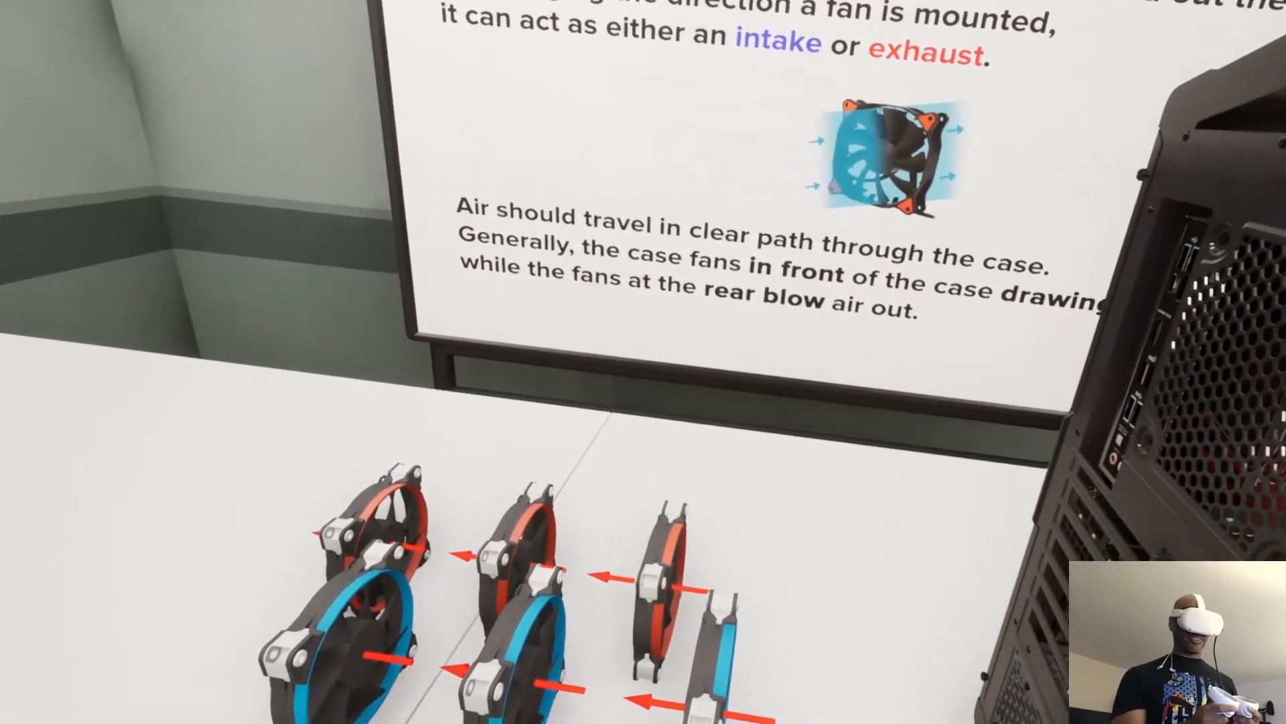
mouse_move(644, 362)
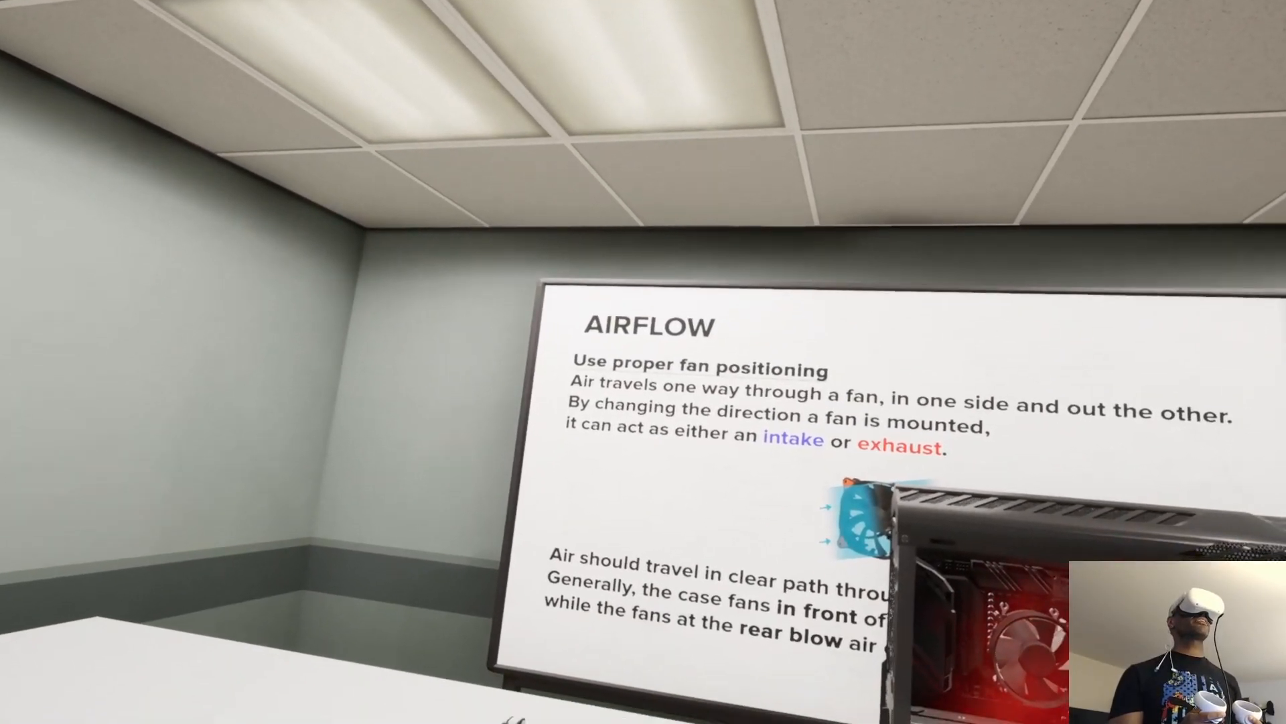
mouse_move(643, 362)
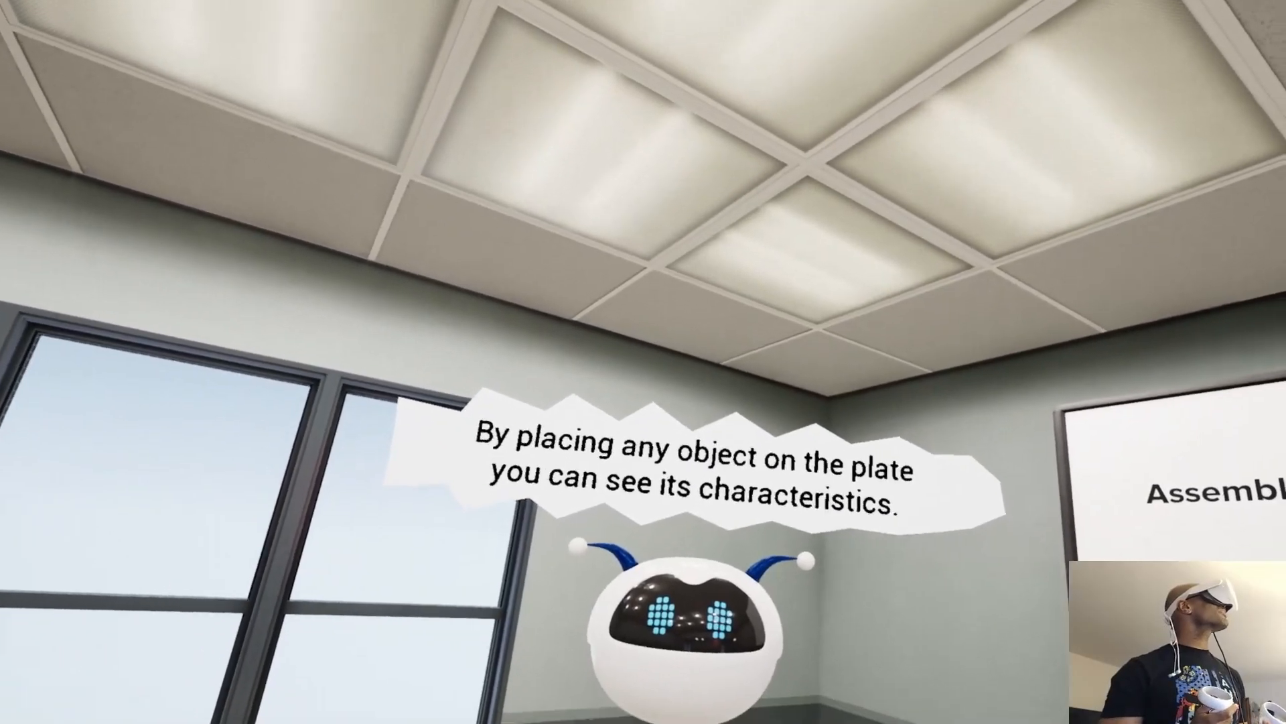
mouse_move(644, 362)
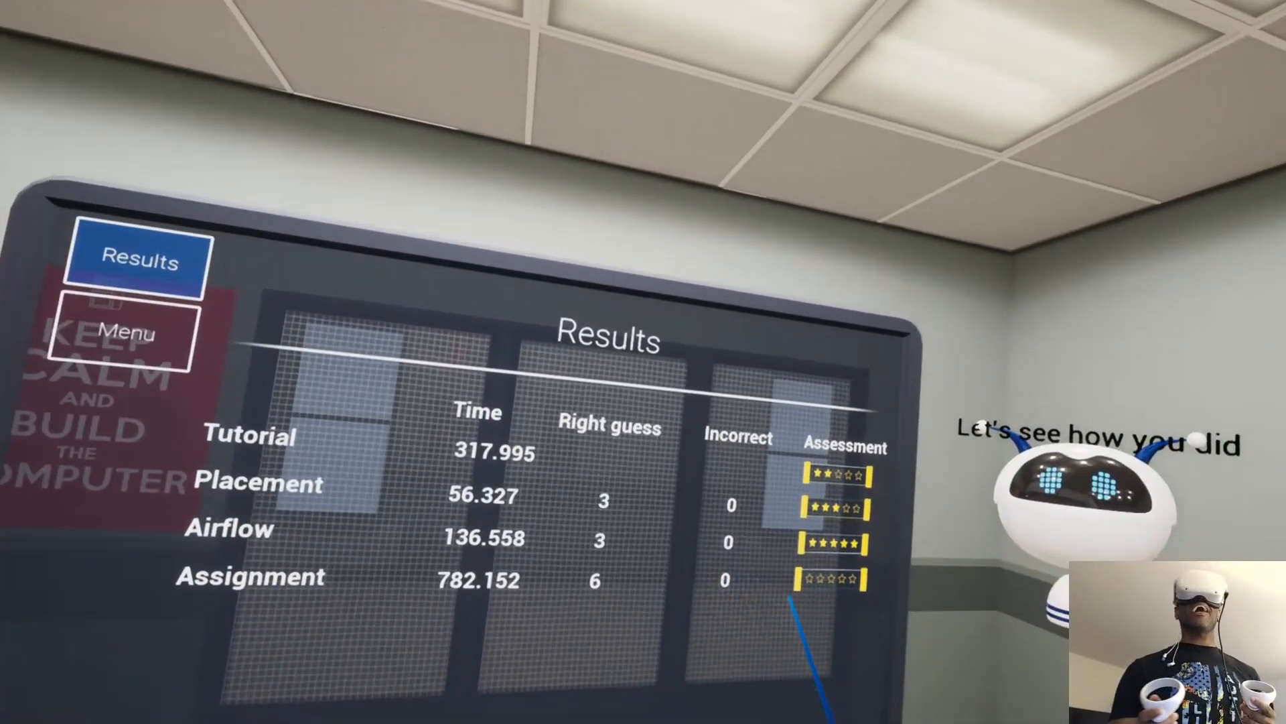
mouse_move(643, 361)
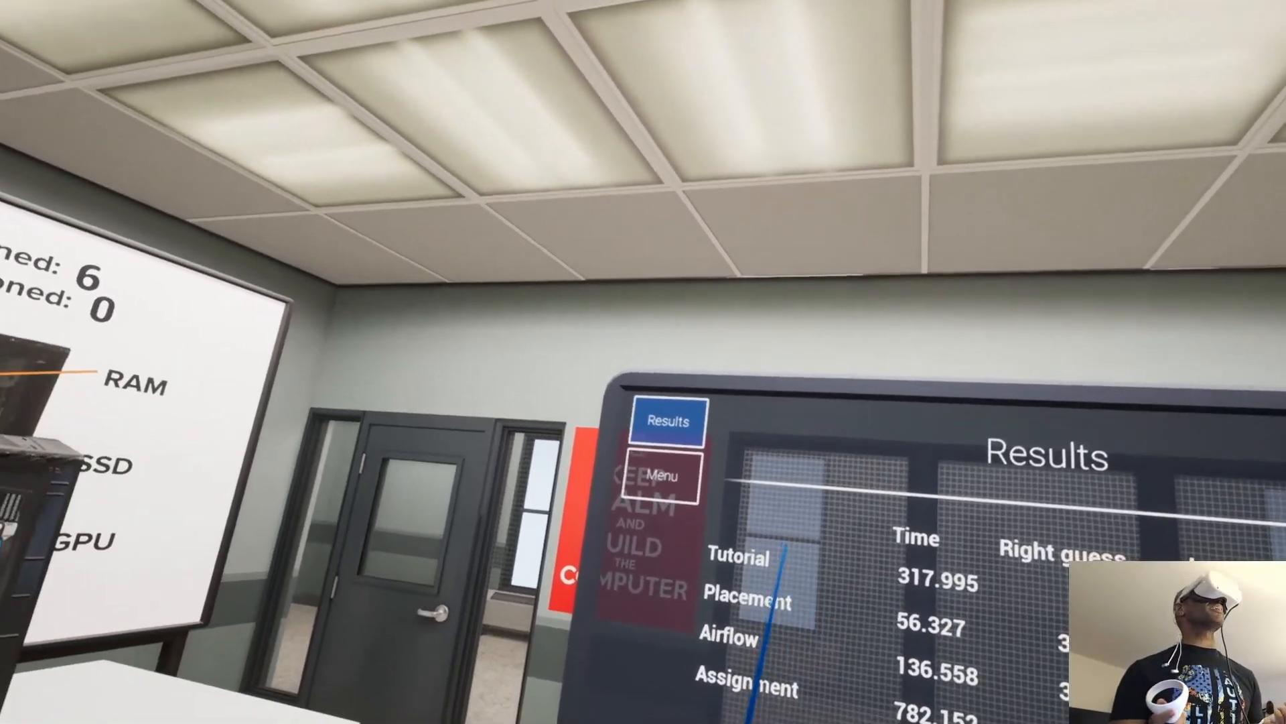